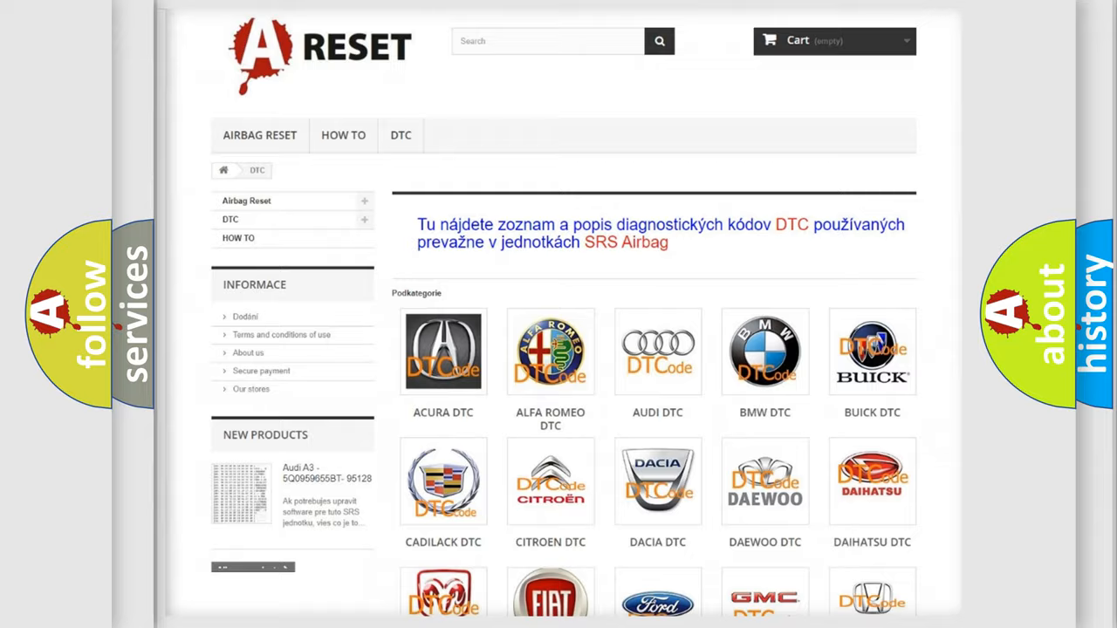
Scroll the DTC car brand grid down to reveal the Jeep and Kia tiles.
{"action": "scroll", "scroll_direction": "down", "scroll_amount": 3}
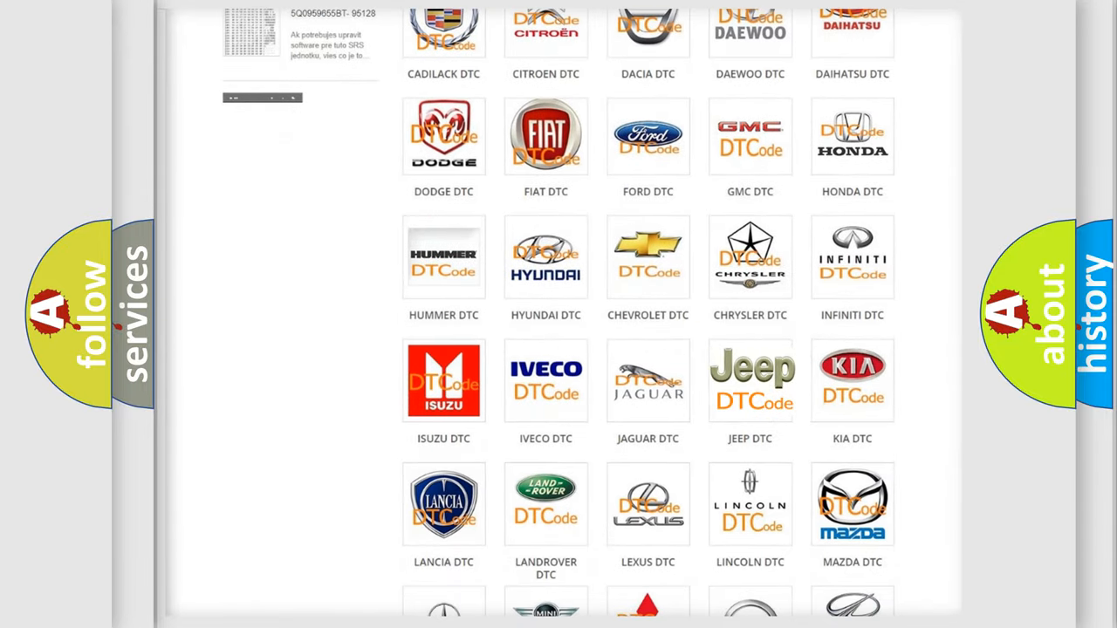
Open the Jeep DTC page, scroll down its code list, then back to the top.
{"action": "left_click", "coordinate": [750, 380]}
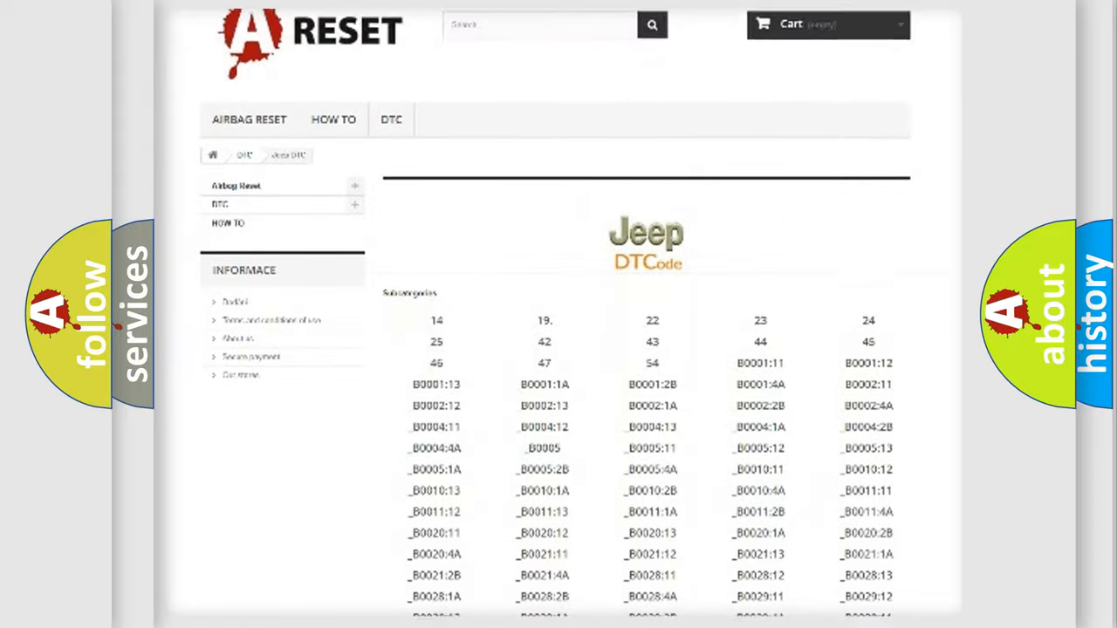
{"action": "scroll", "scroll_direction": "down", "scroll_amount": 3}
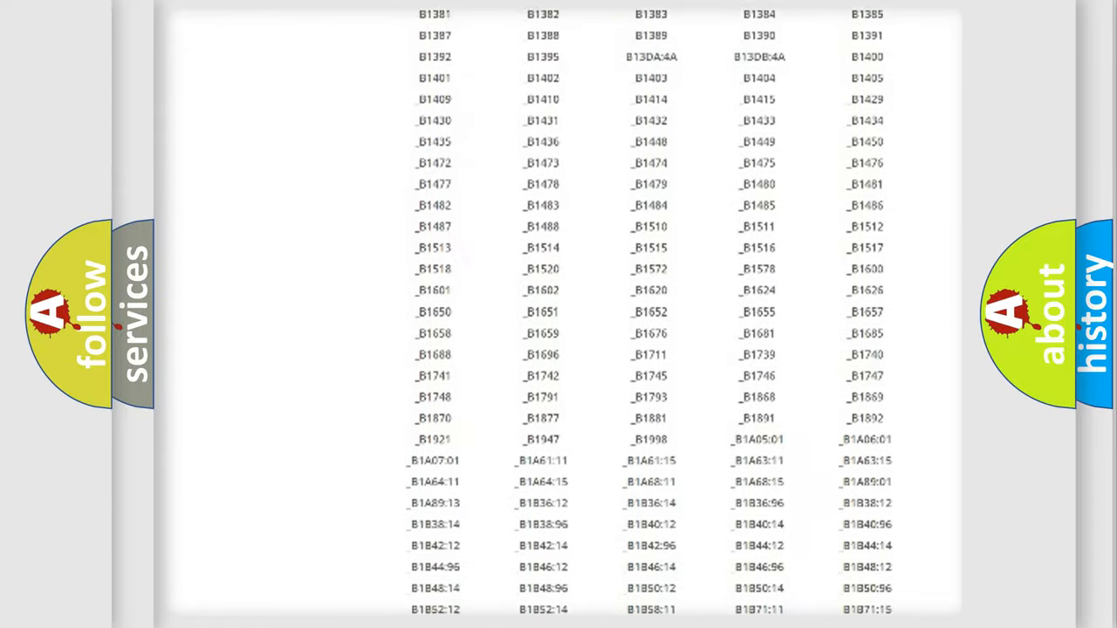
{"action": "scroll", "scroll_direction": "up", "scroll_amount": 3}
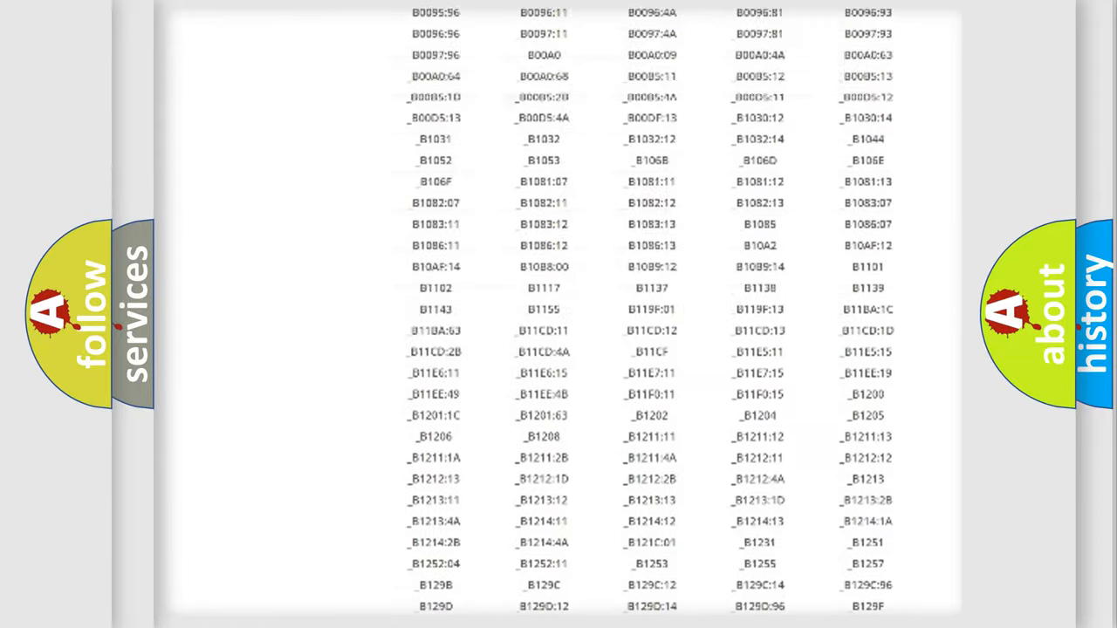
{"action": "scroll", "scroll_direction": "up", "scroll_amount": 3}
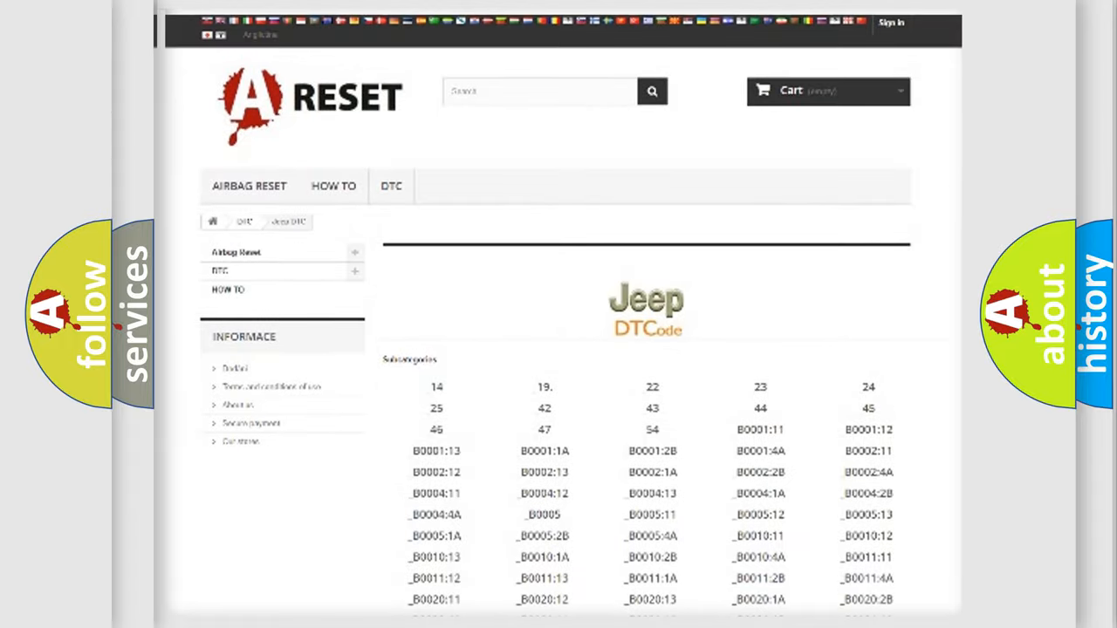